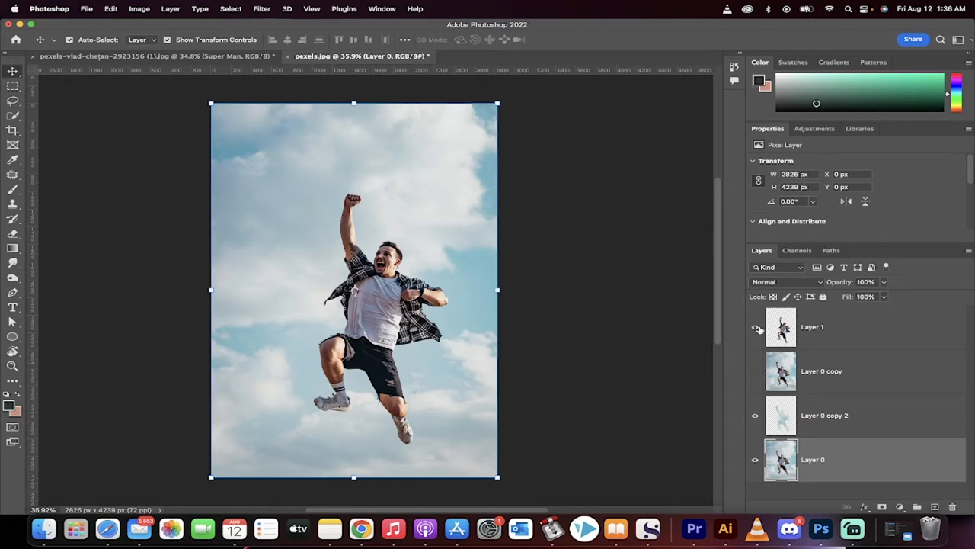
Toggle Layer 1 and Layer 0 copy visibility to compare the two jumping poses.
left_click(755, 327)
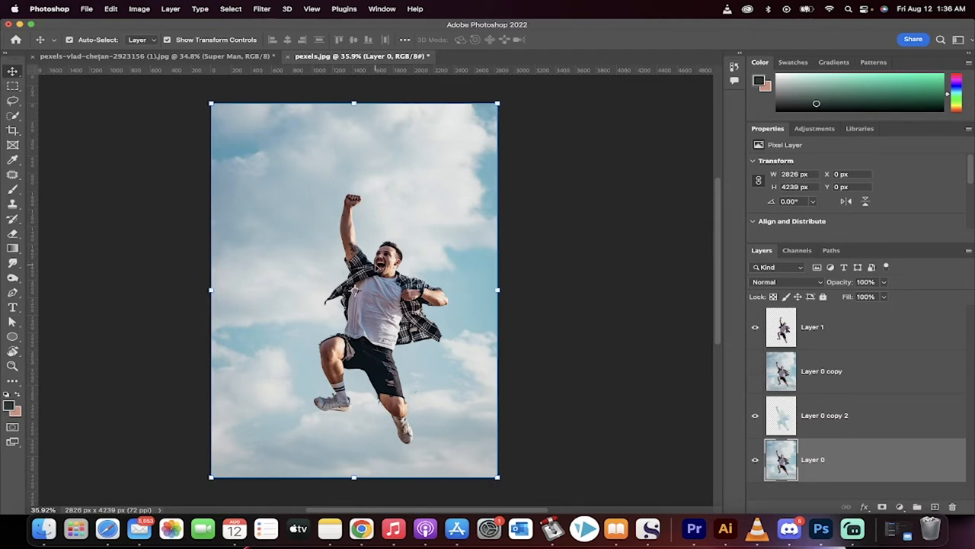
left_click(755, 326)
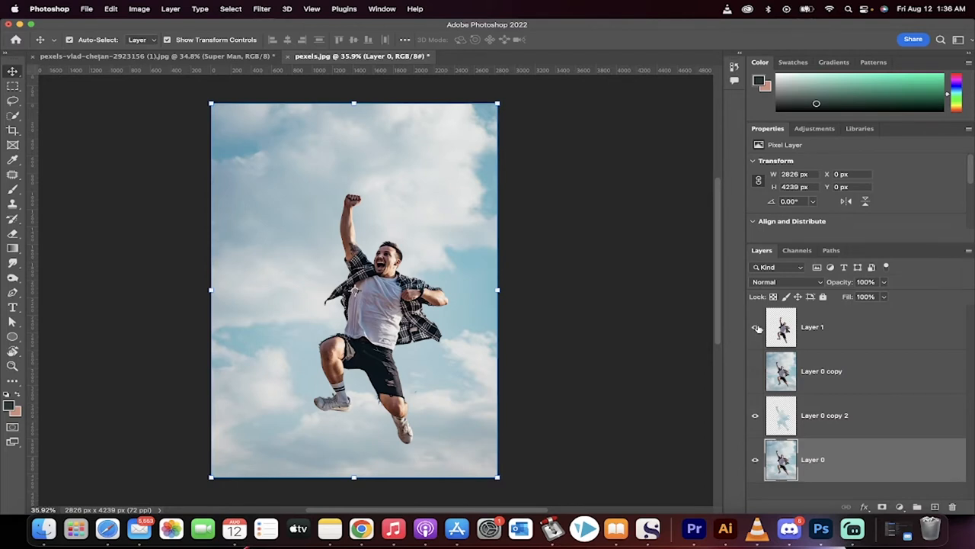
mouse_move(756, 327)
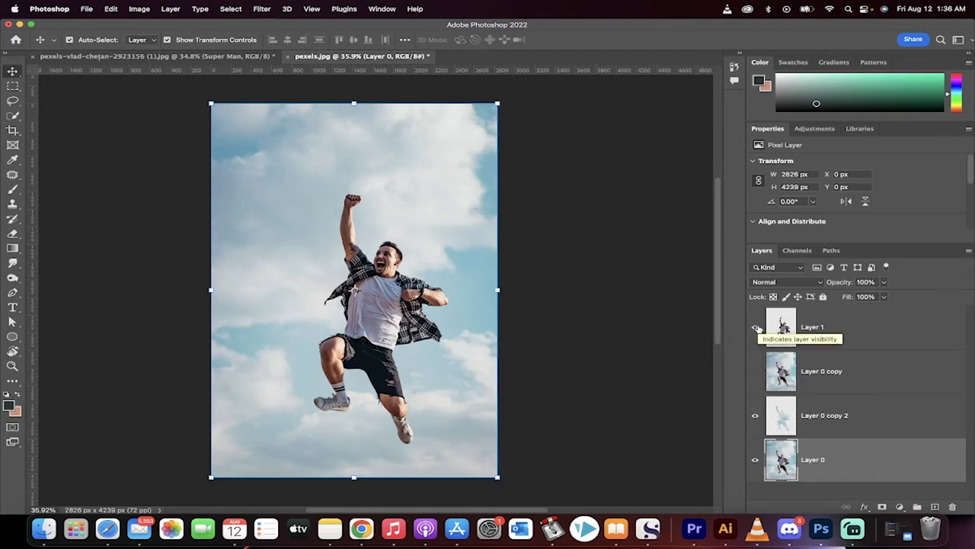
left_click(755, 326)
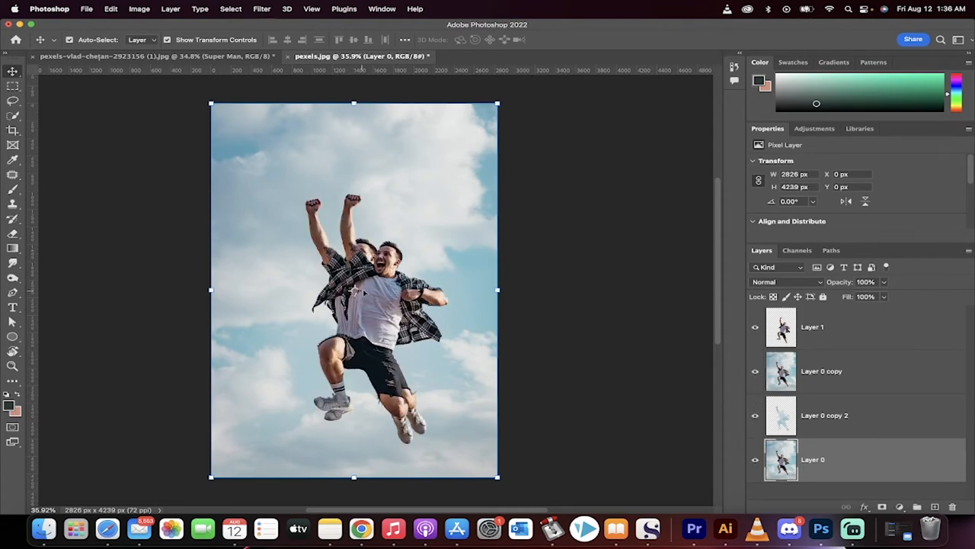
left_click(755, 326)
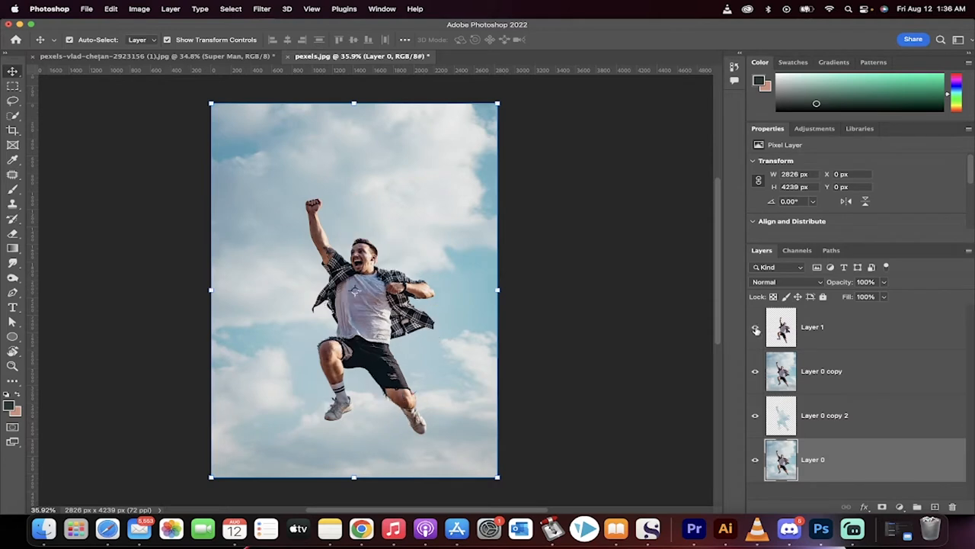
left_click(755, 326)
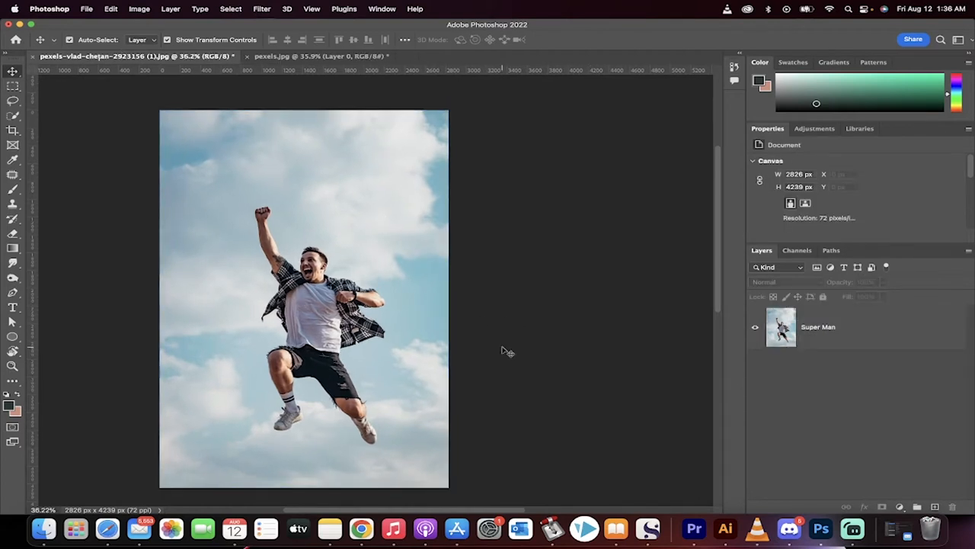
Duplicate the Super Man layer and hide the resulting Super Man copy.
left_click(830, 326)
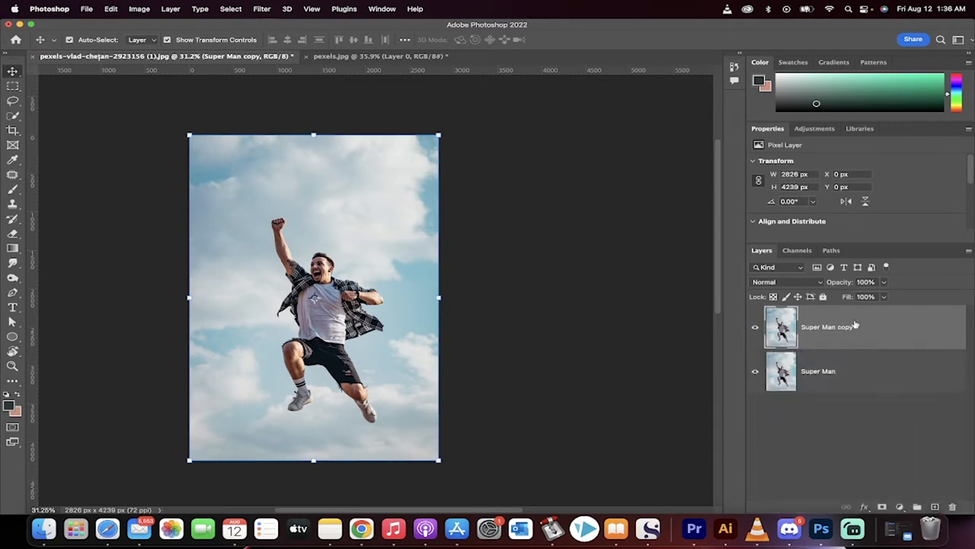
left_click(755, 327)
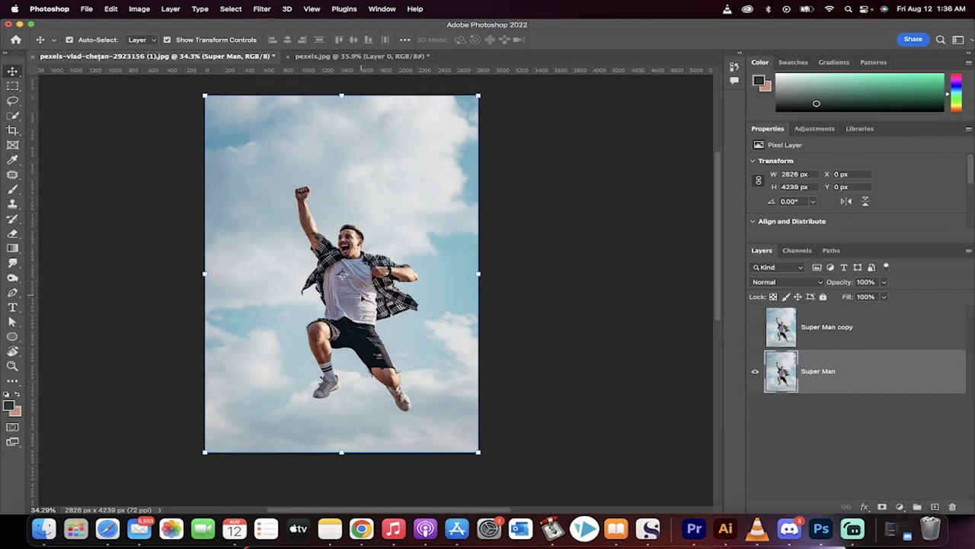
mouse_move(305, 264)
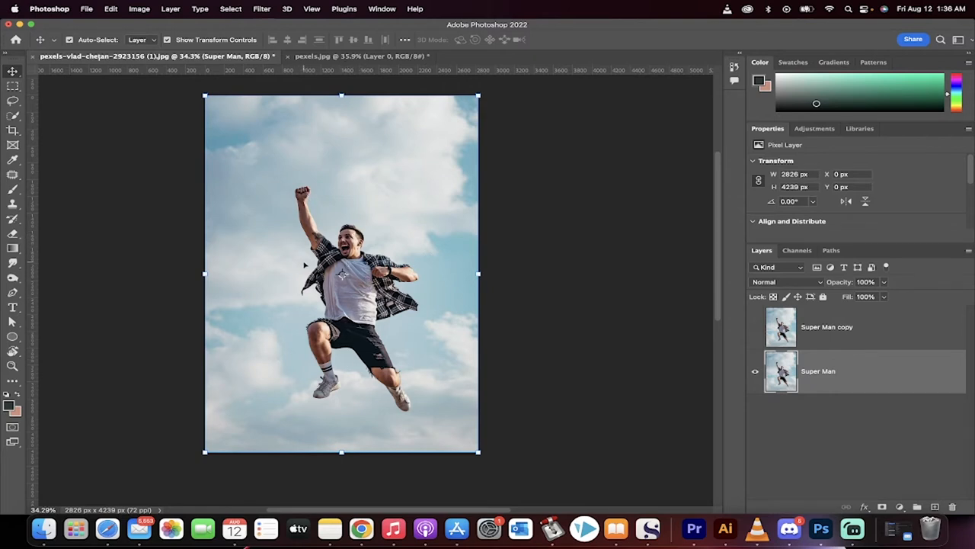
mouse_move(266, 208)
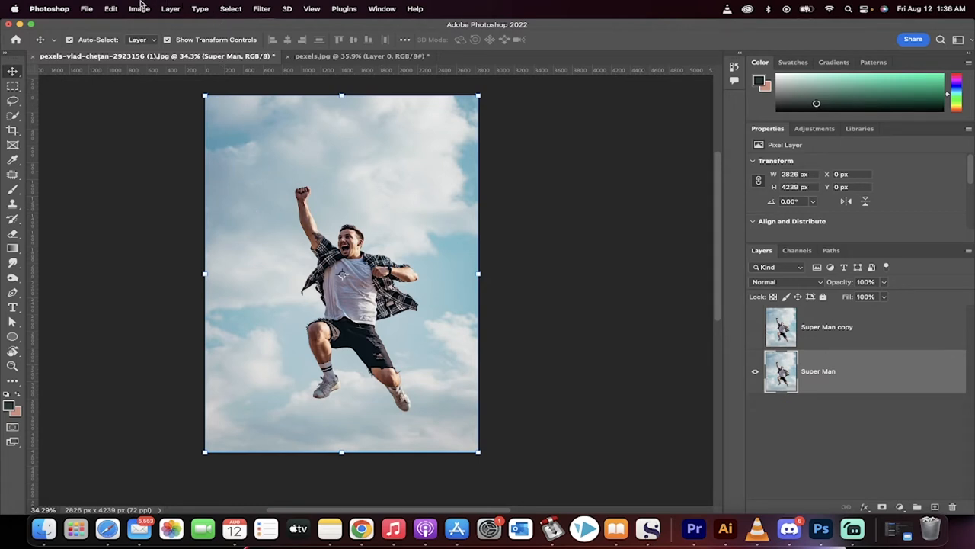
Select the jumping man and expand the selection by 20 pixels.
left_click(230, 9)
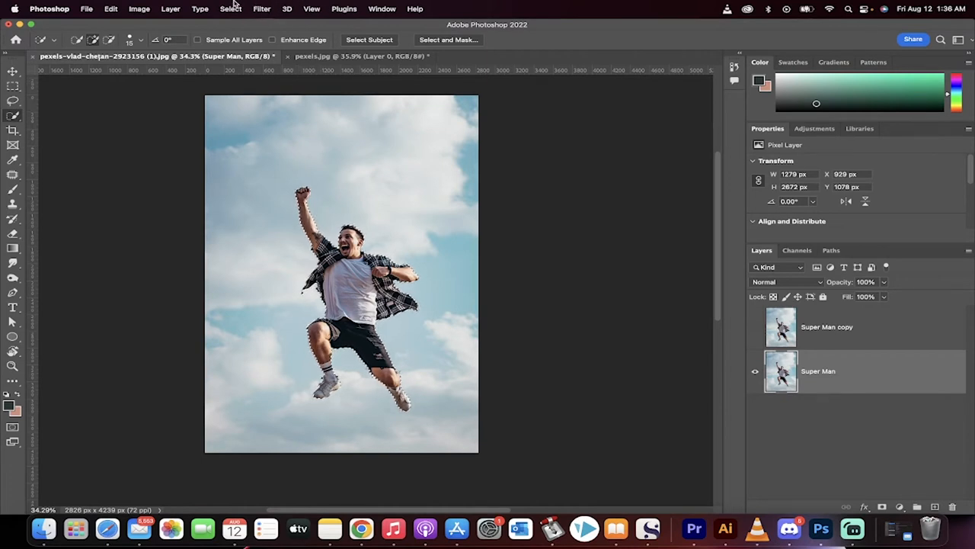
left_click(230, 8)
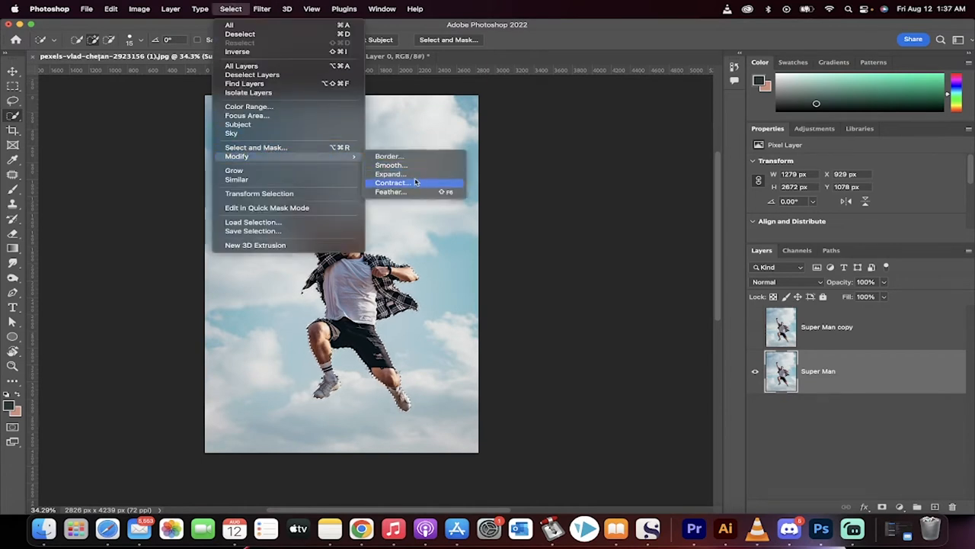
left_click(389, 173)
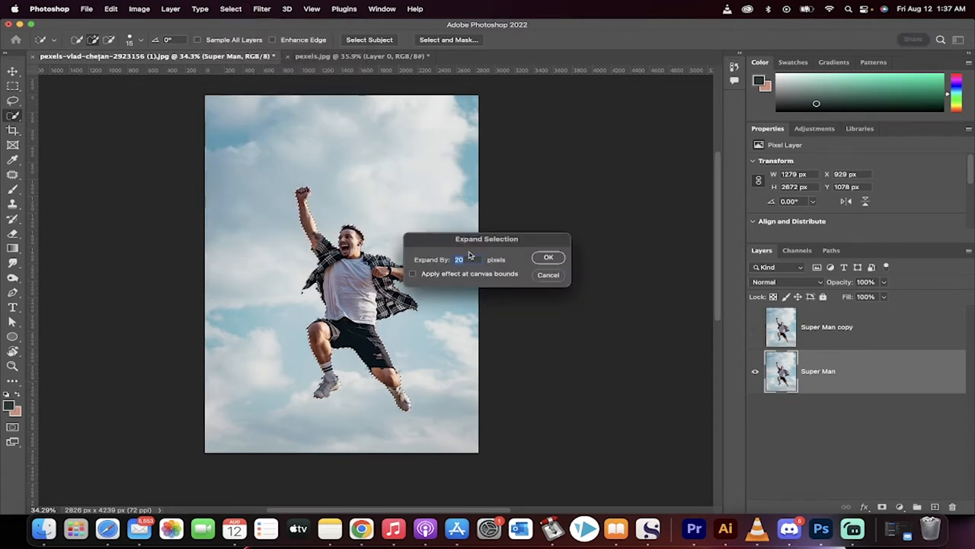
left_click(548, 258)
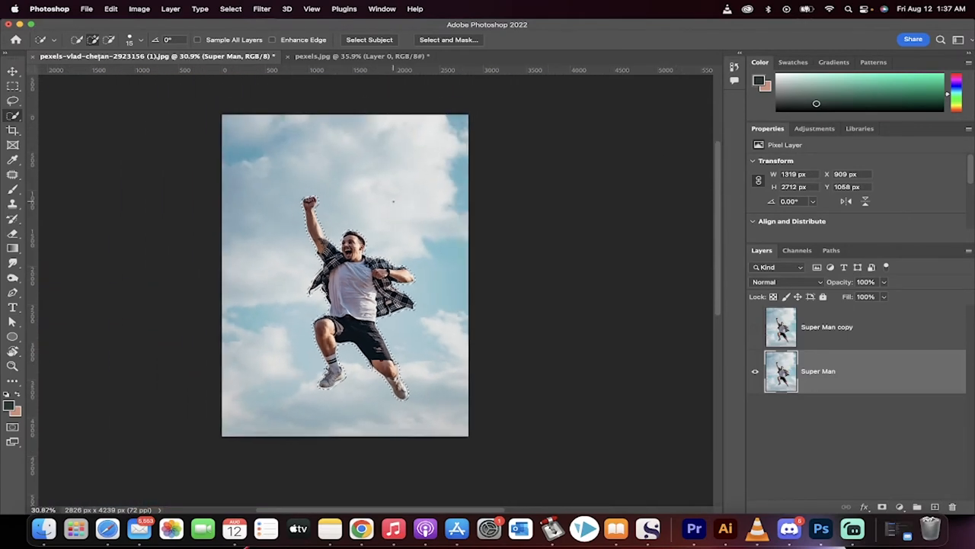
Apply a Content-Aware fill to the selected man, leaving only clouds.
left_click(111, 9)
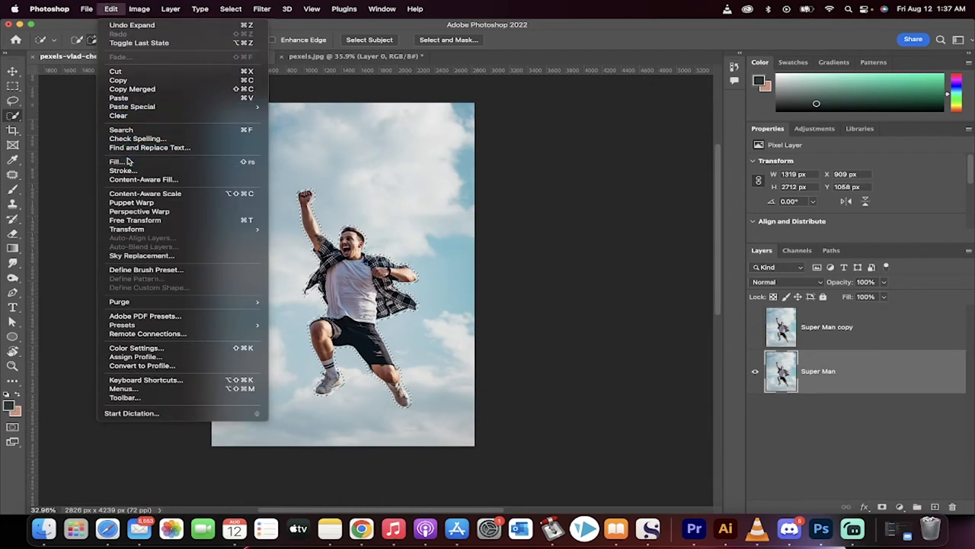
left_click(115, 162)
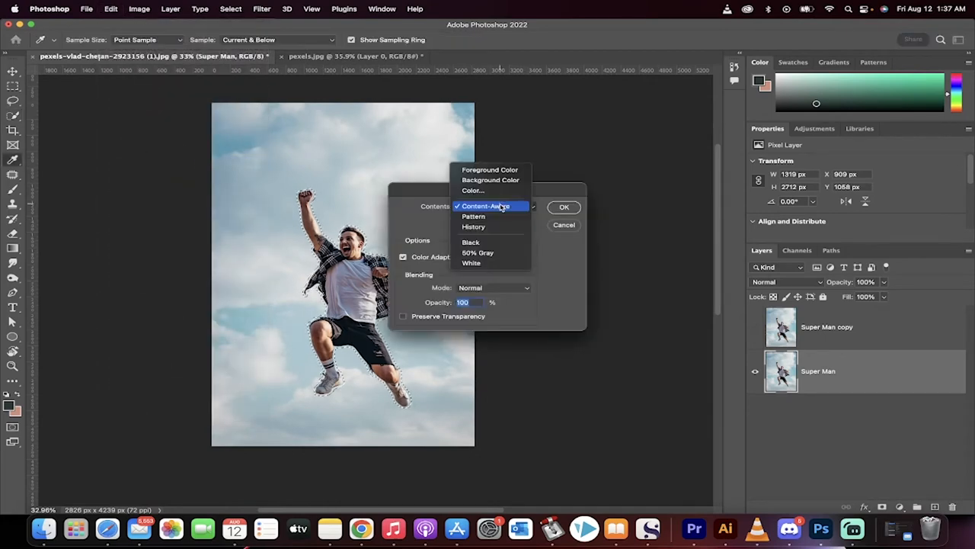
left_click(485, 206)
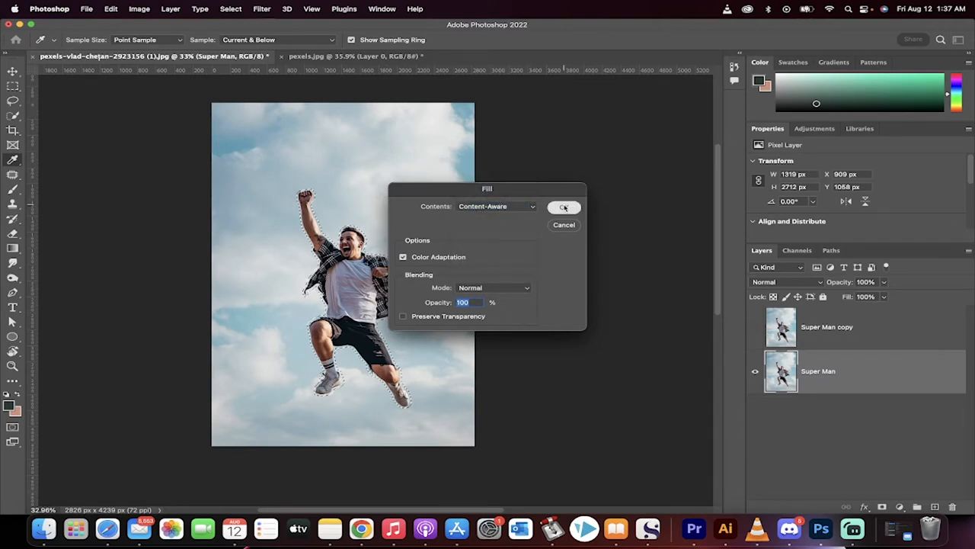
left_click(564, 207)
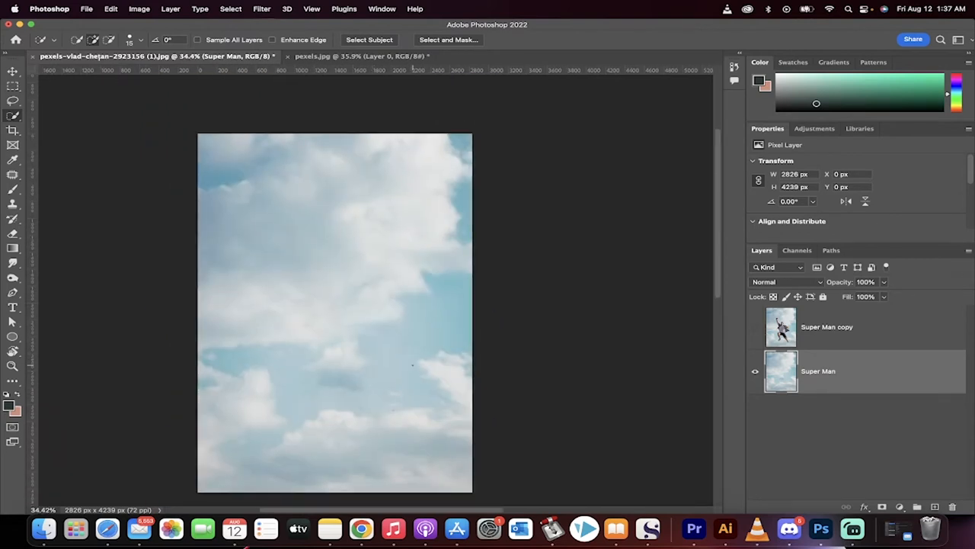
mouse_move(779, 320)
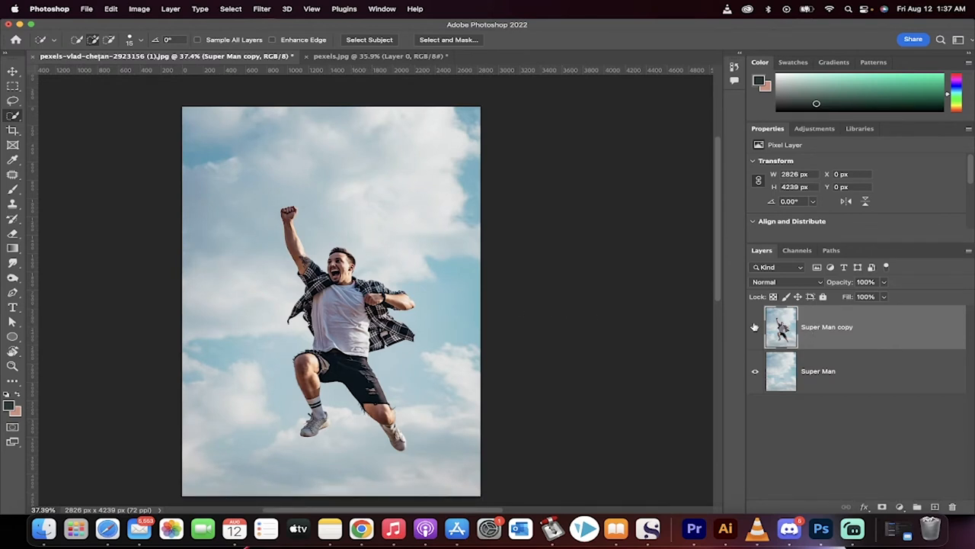
Show the Super Man copy layer and select the jumping man on it.
left_click(755, 327)
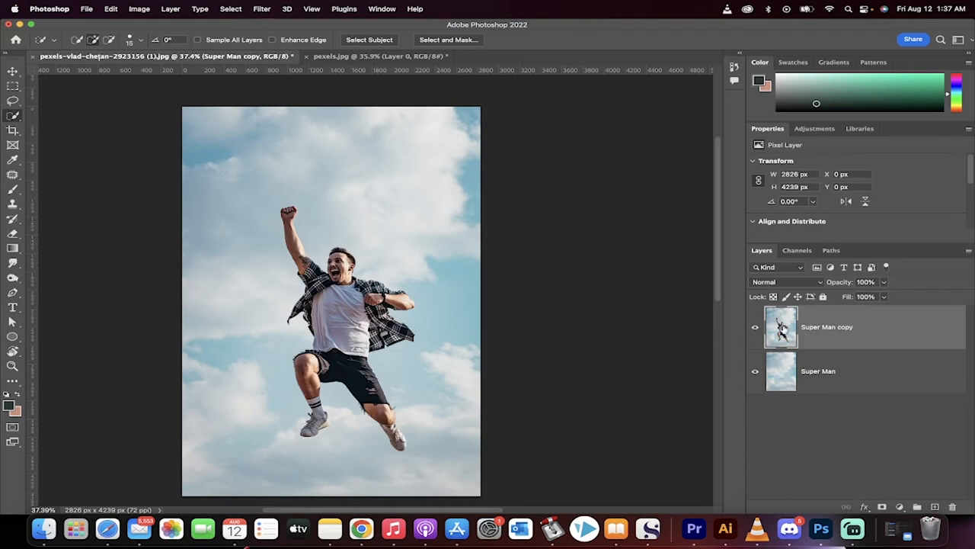
left_click(230, 8)
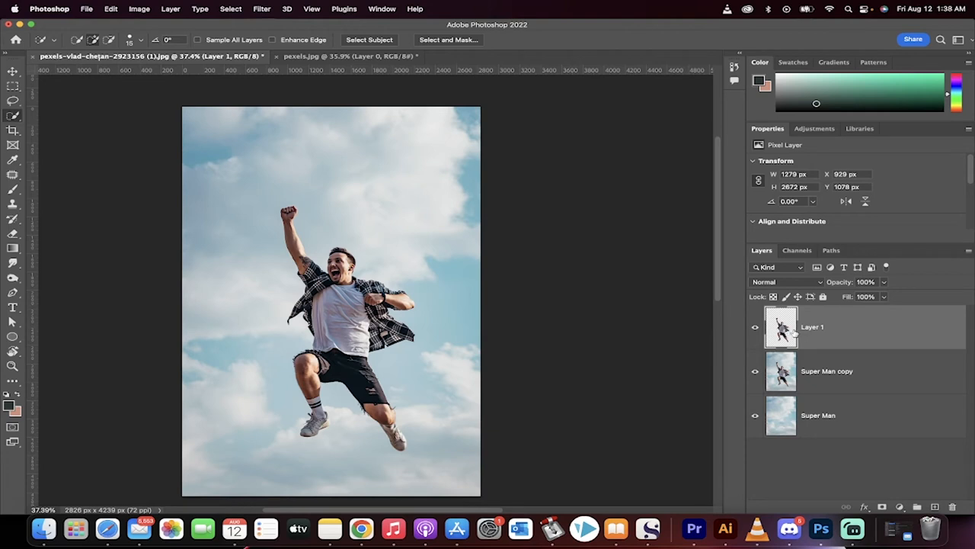
mouse_move(768, 366)
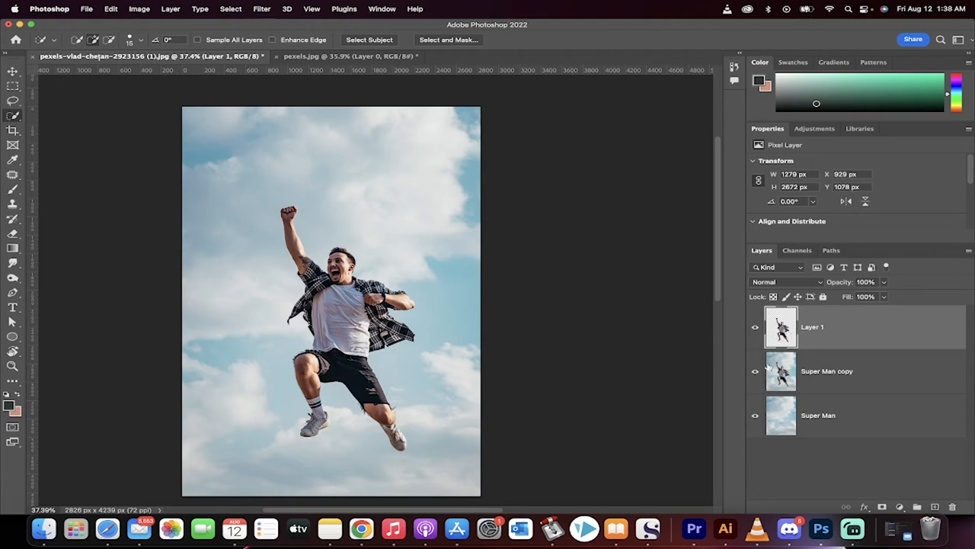
mouse_move(743, 371)
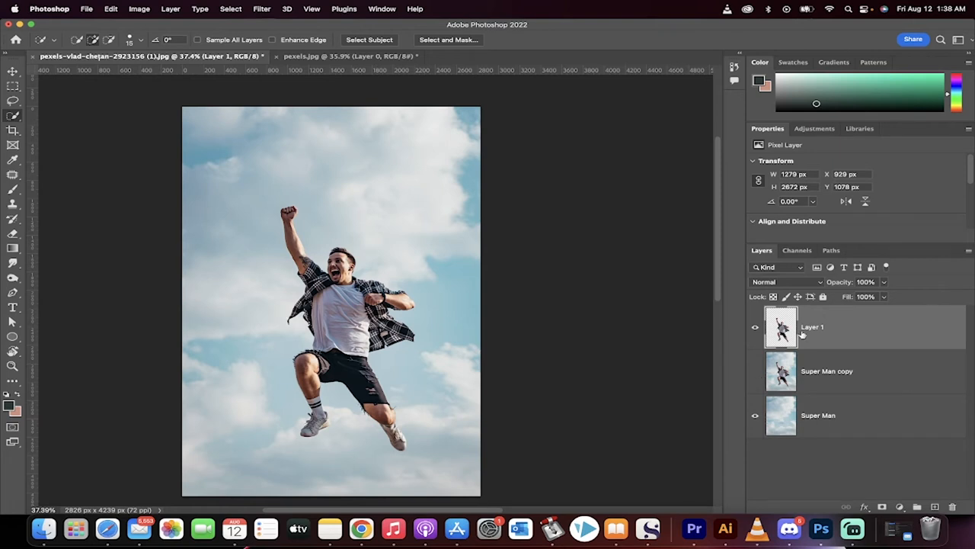
mouse_move(796, 335)
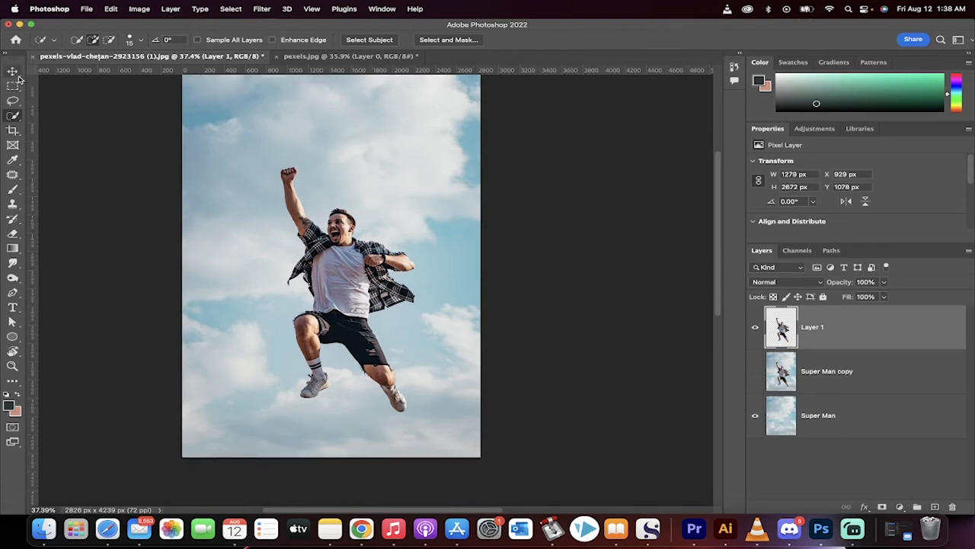
Start Puppet Warp on Layer 1 from the Edit menu.
left_click(111, 8)
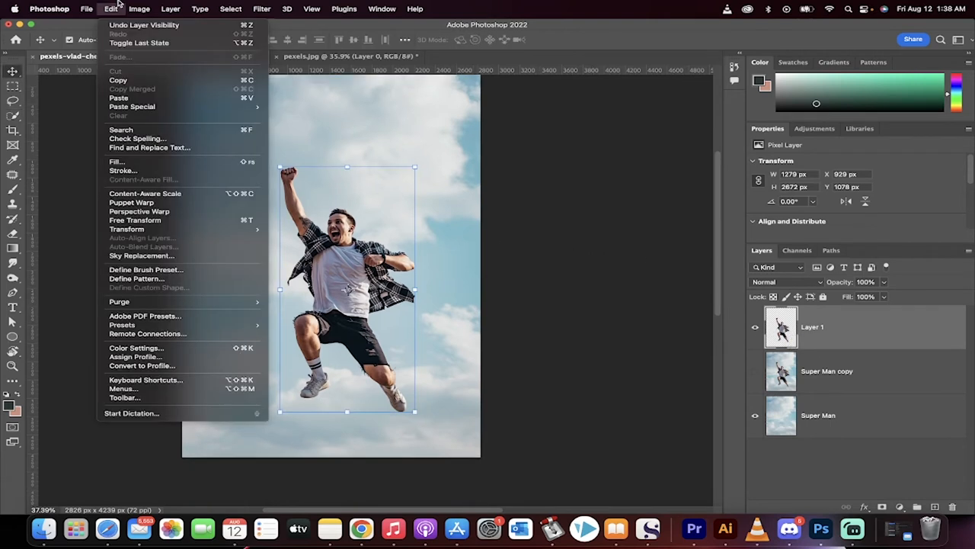
mouse_move(122, 171)
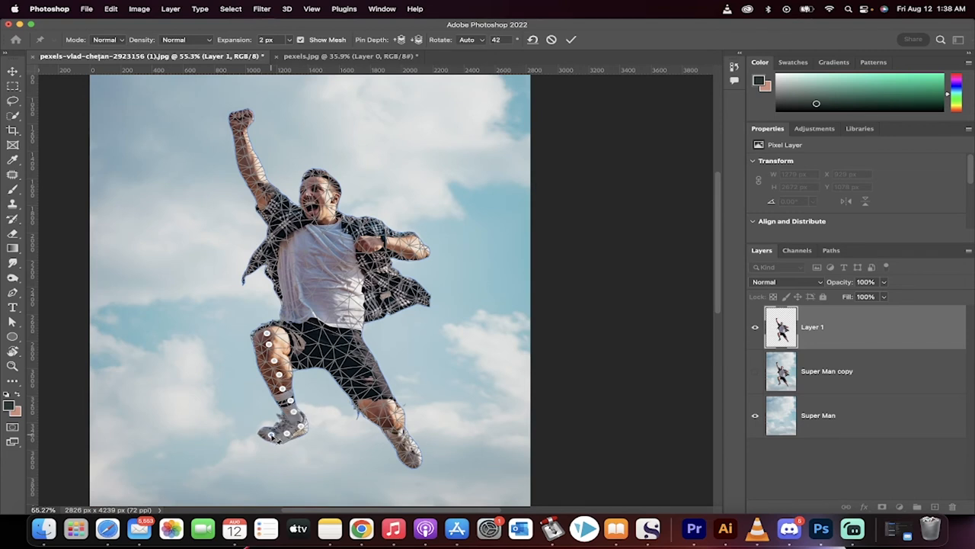
Rotate the left foot pin and pull the upper left leg, dismissing the pin warning.
left_click_drag(289, 427, 282, 427)
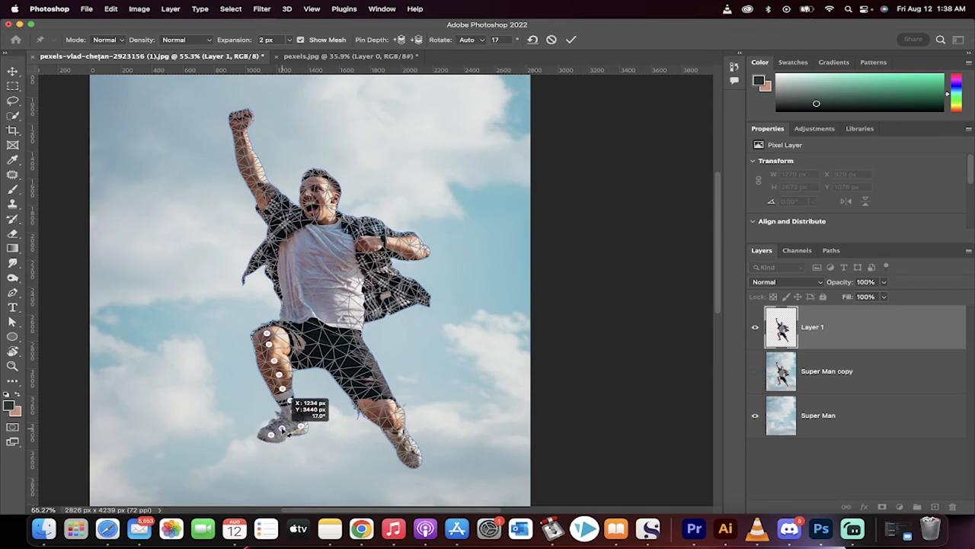
left_click_drag(282, 431, 301, 427)
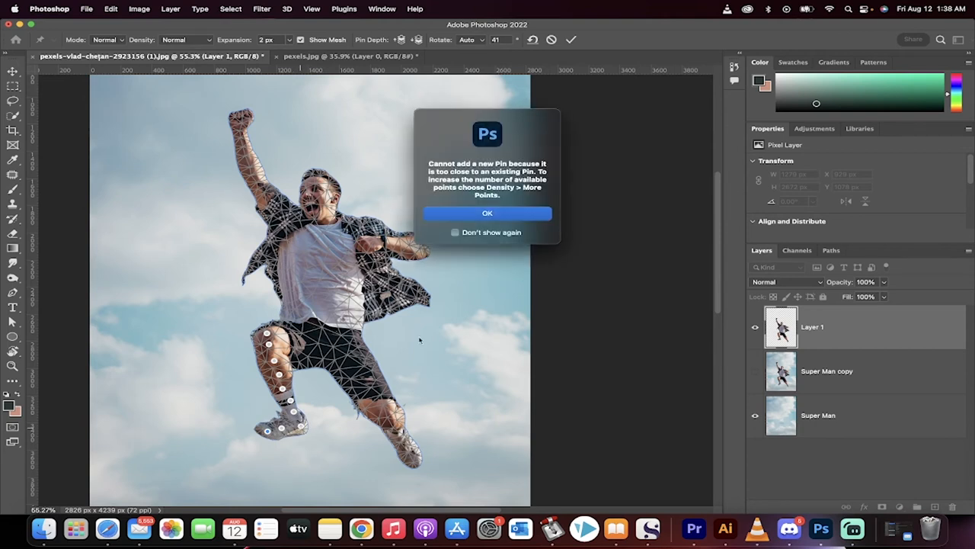
left_click(487, 213)
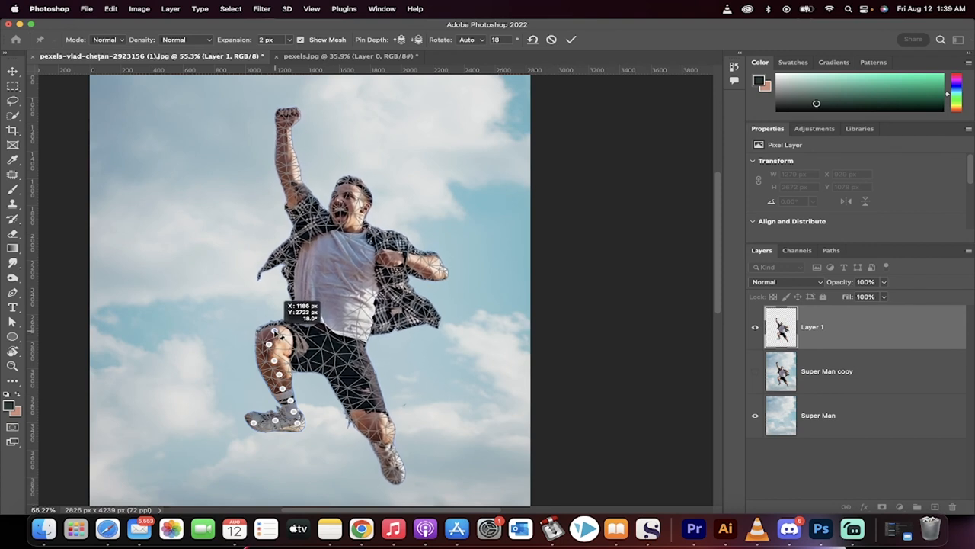
left_click_drag(276, 333, 273, 345)
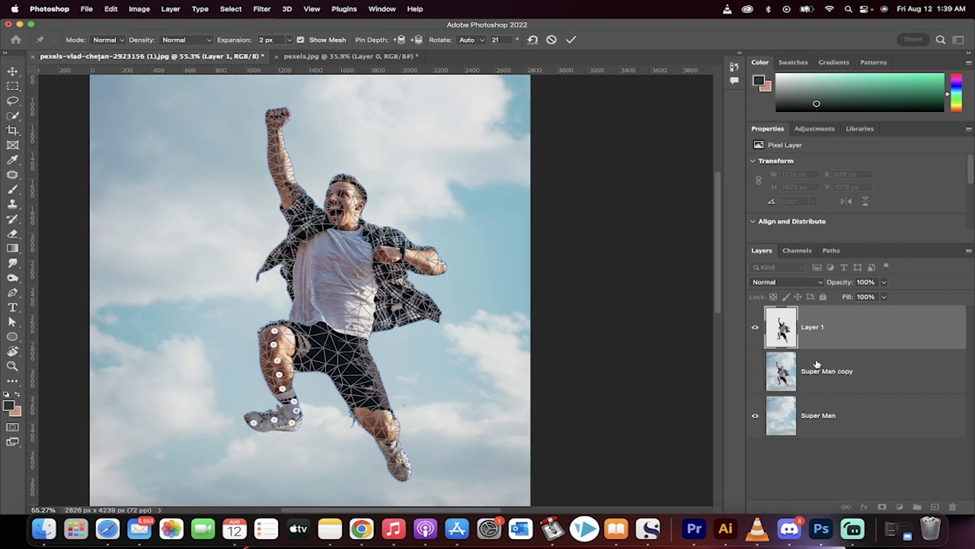
mouse_move(812, 415)
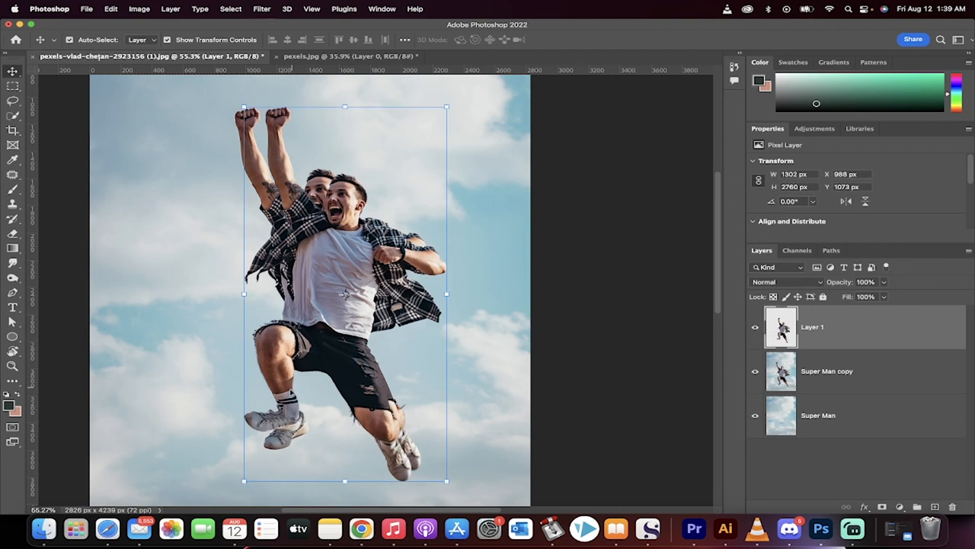
mouse_move(600, 386)
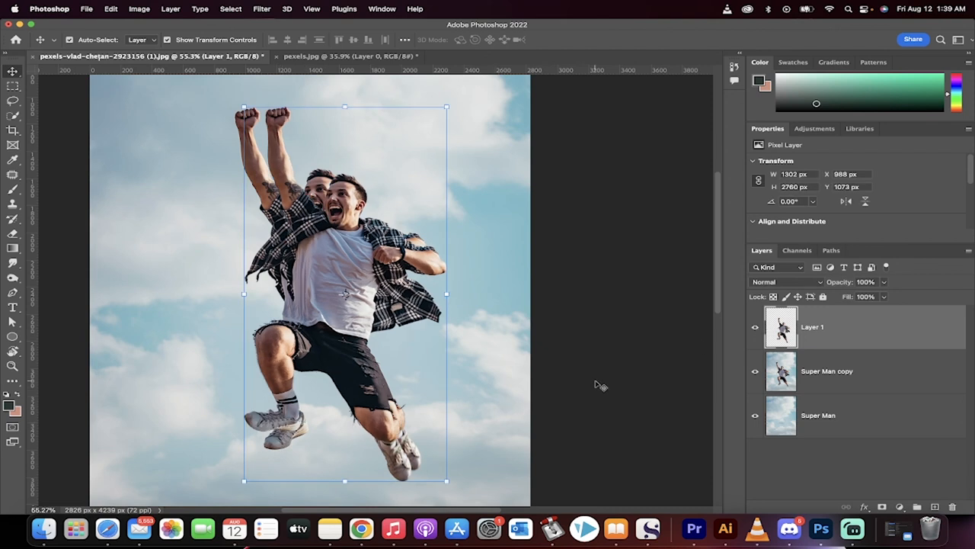